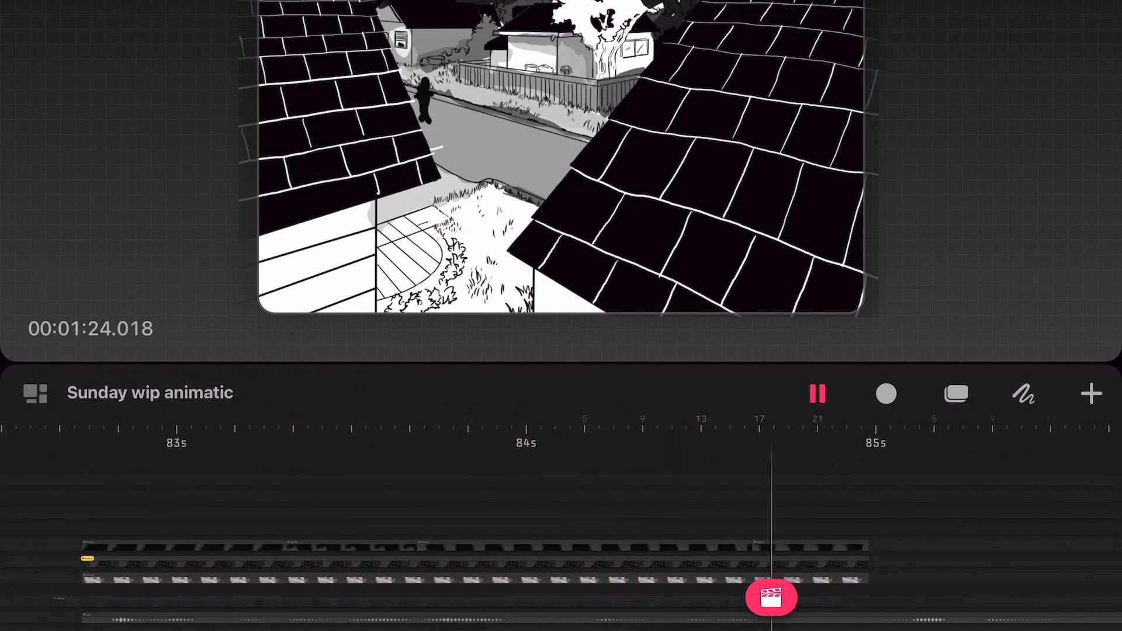
# - Open the 'sunday' file so its coloured rough sketch loads as a Drawing clip
pyautogui.click(771, 597)
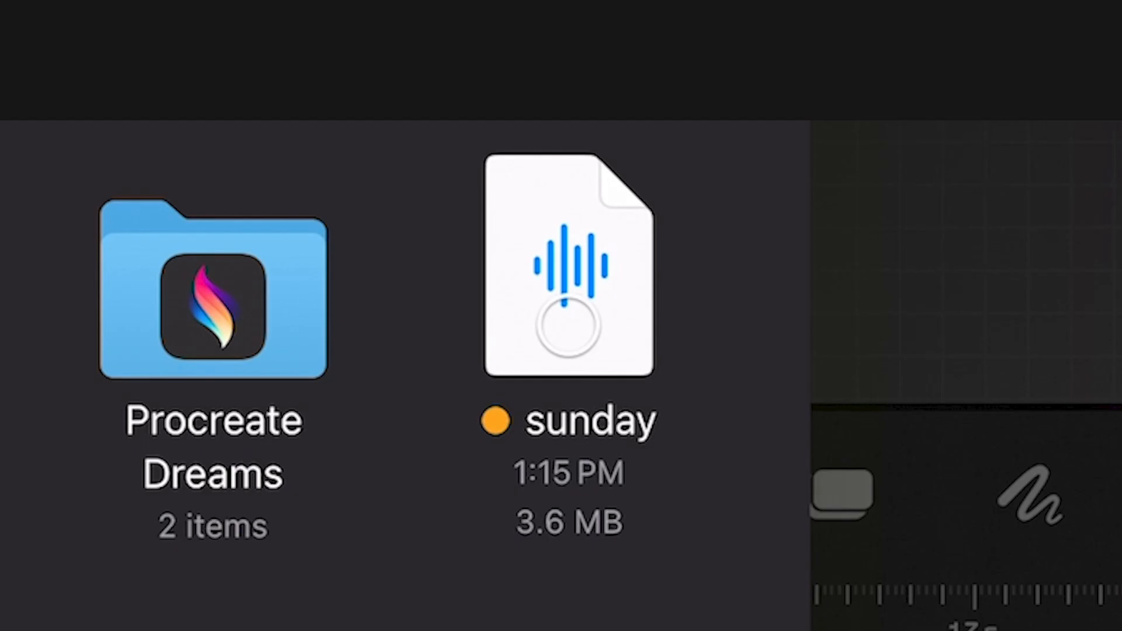
pyautogui.doubleClick(570, 265)
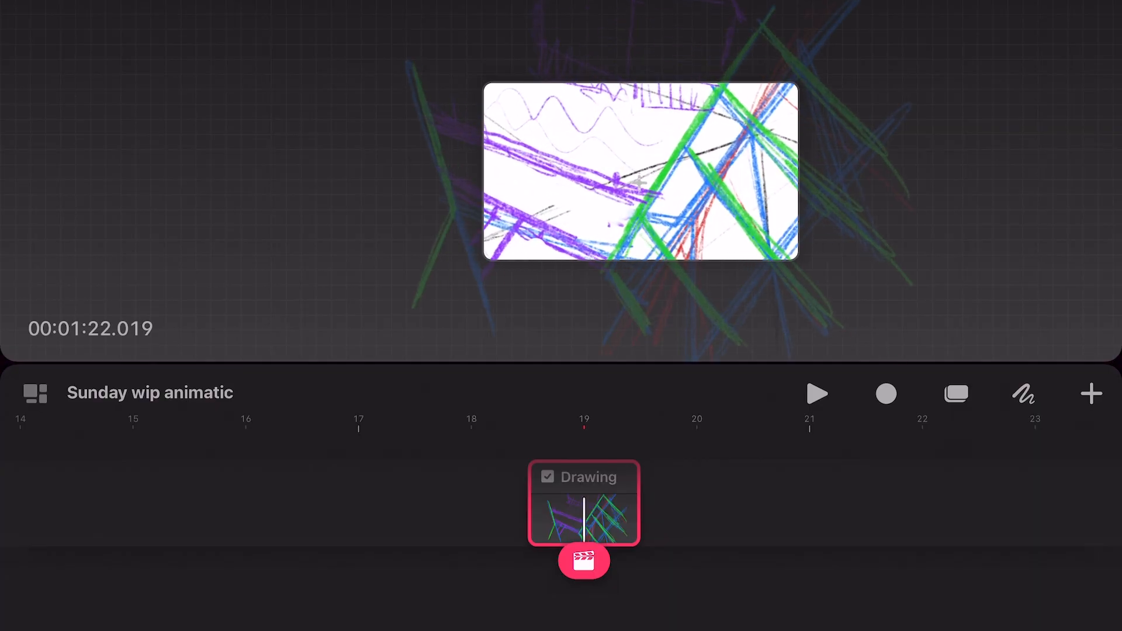
# - Share the Drawing clip's rough sketch out to Procreate as a canvas
pyautogui.click(584, 560)
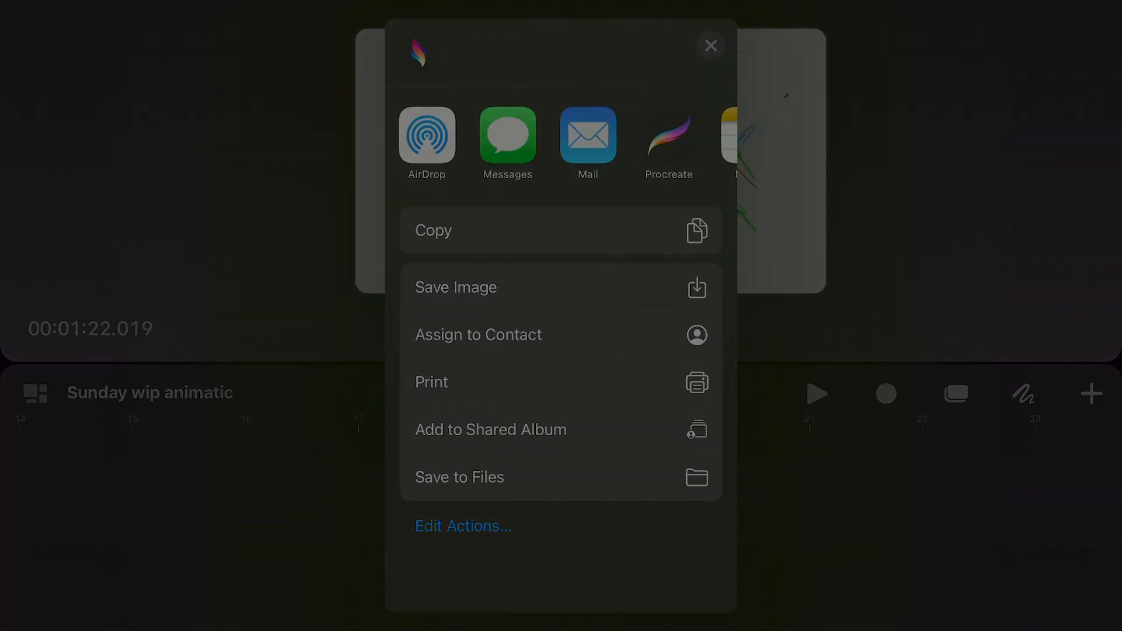
pyautogui.click(669, 134)
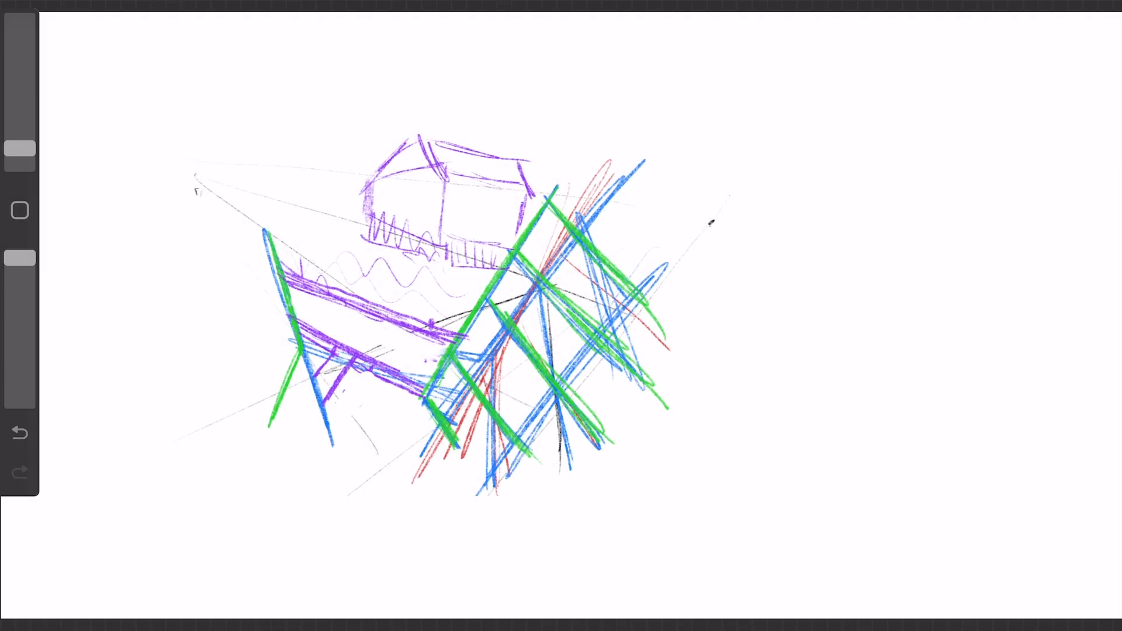
# - Uniformly scale the rough sketch up until it fills the canvas
pyautogui.click(20, 209)
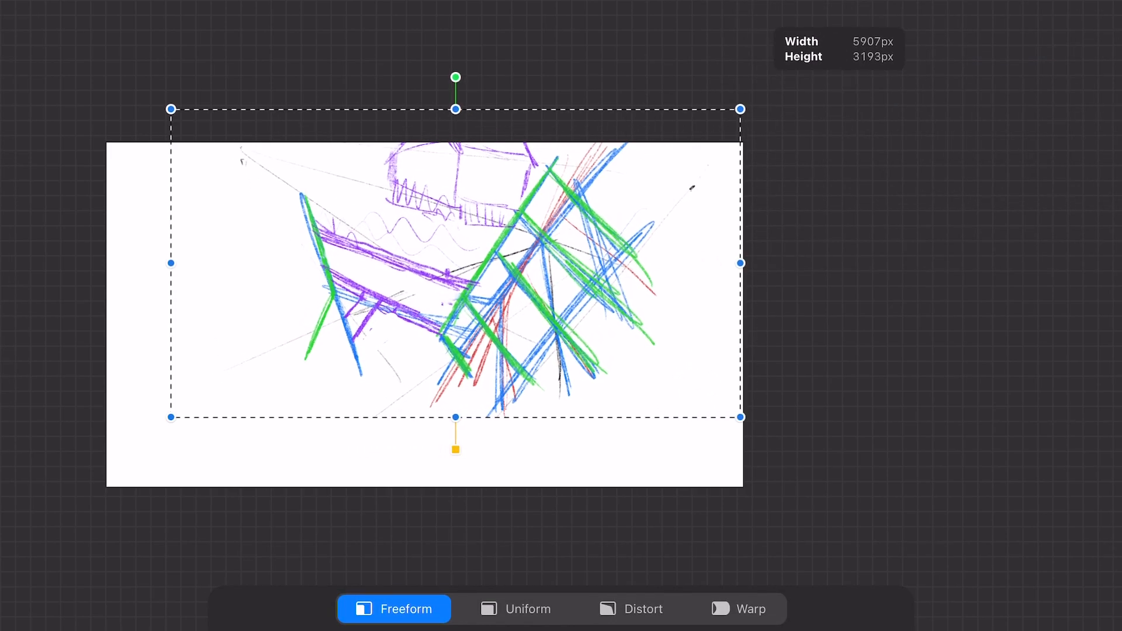
pyautogui.click(515, 608)
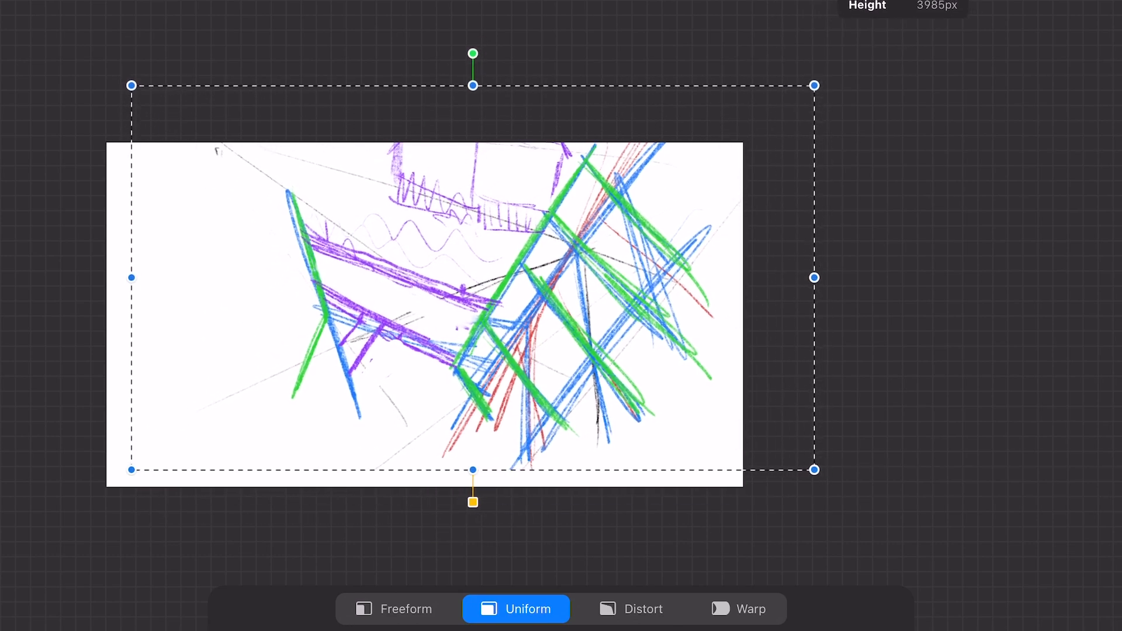
pyautogui.moveTo(812, 470); pyautogui.dragTo(695, 479)
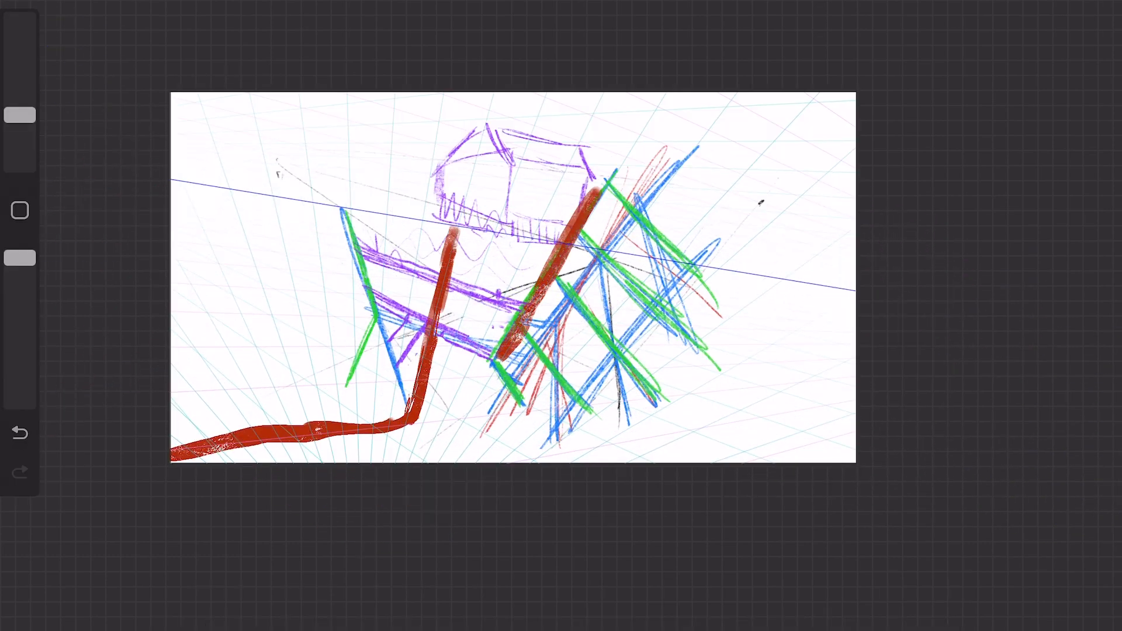
# - Set a perspective guide with a left off-canvas vanishing point and an upper-right one
pyautogui.click(616, 603)
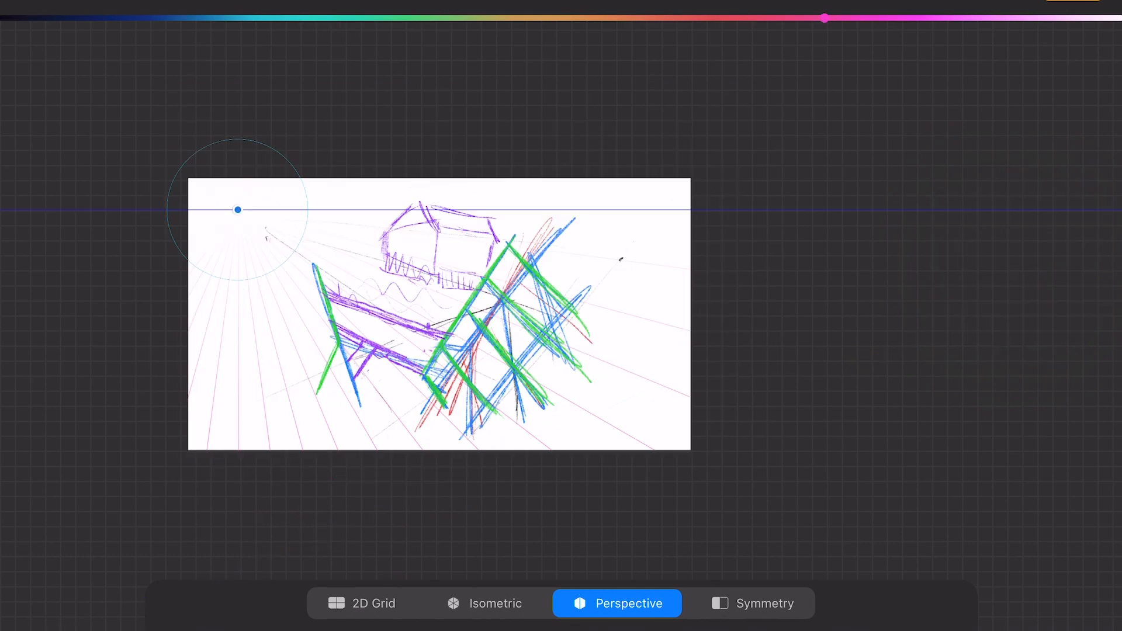
pyautogui.moveTo(239, 209); pyautogui.dragTo(132, 250)
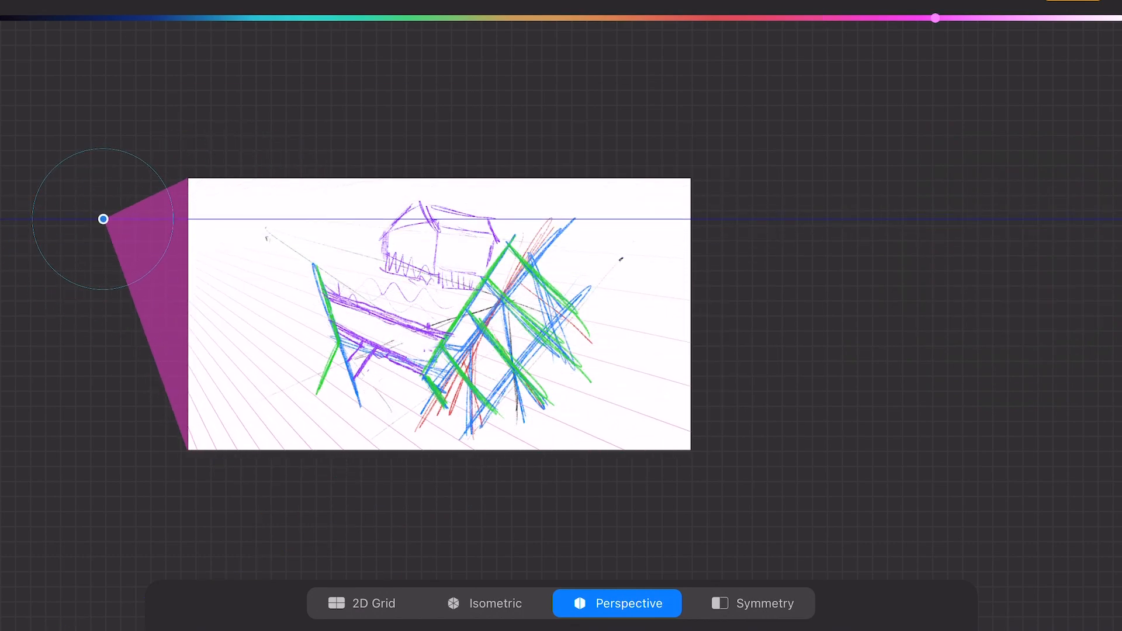
pyautogui.moveTo(103, 219); pyautogui.dragTo(733, 114)
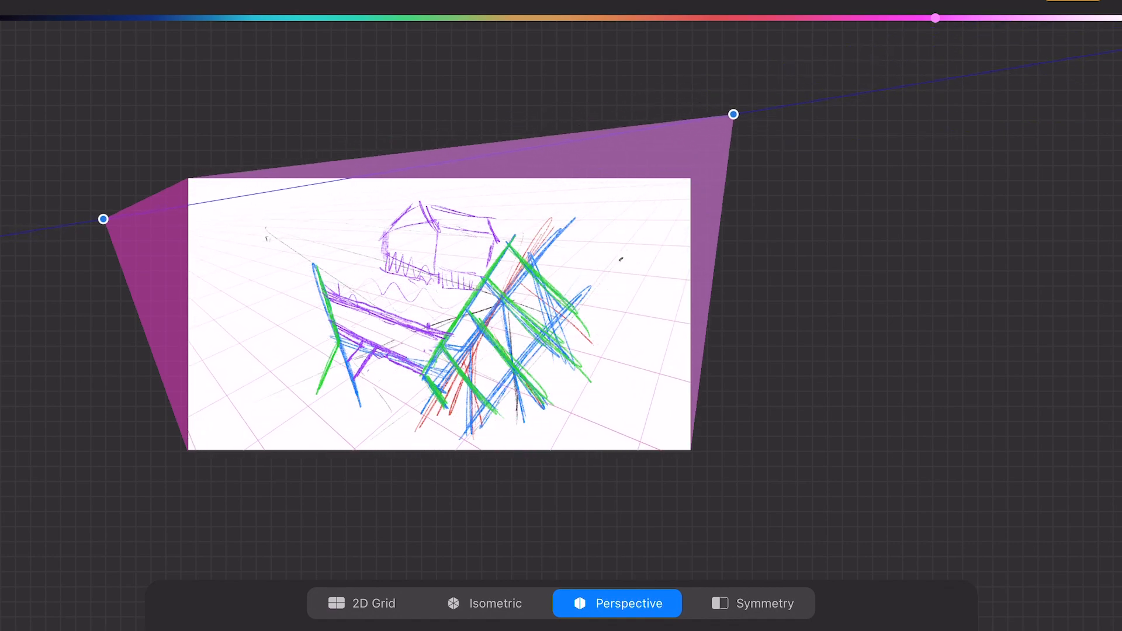
pyautogui.moveTo(732, 113); pyautogui.dragTo(780, 209)
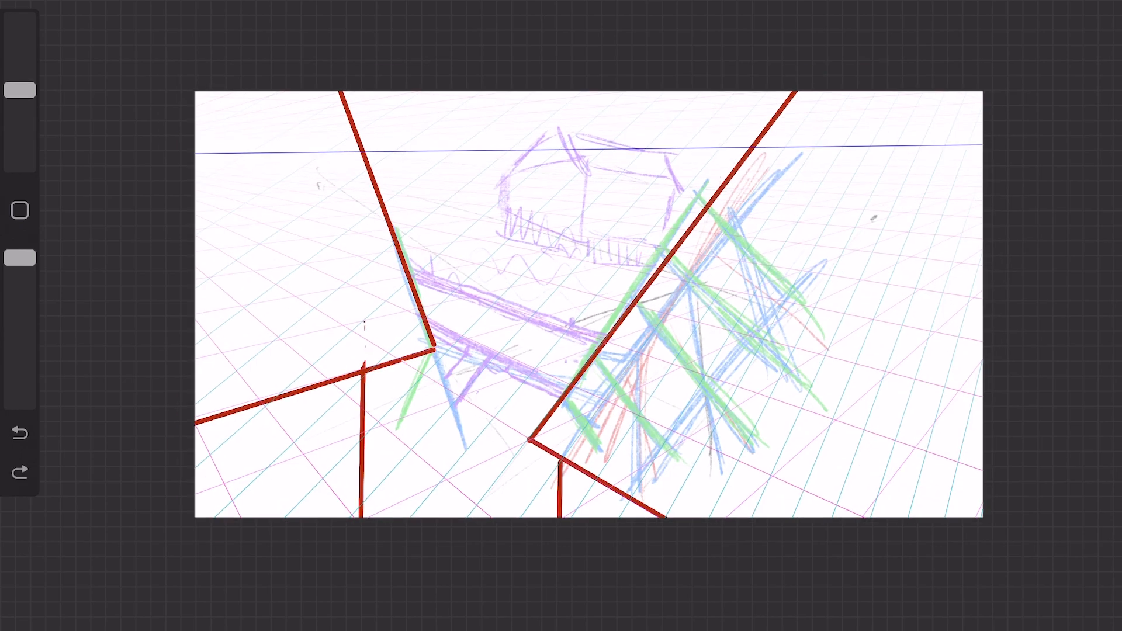
# - Ink the tiled black roofs, house, fence and yard line art for PNG export
pyautogui.moveTo(401, 241); pyautogui.dragTo(630, 305)
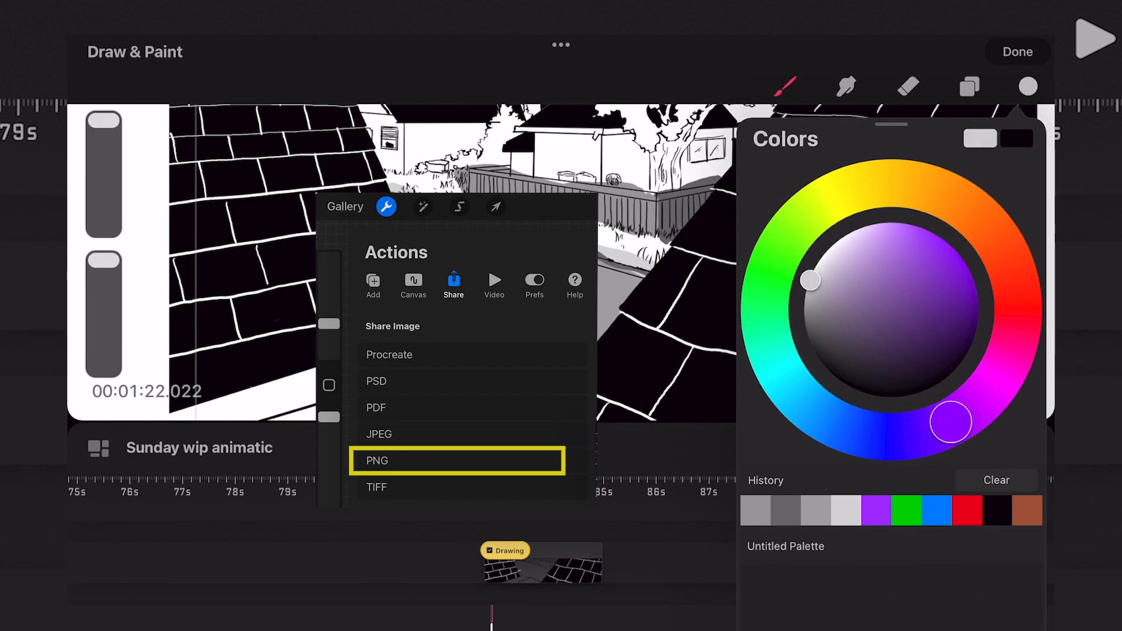
# - Pick a grey from the Colors panel and paint value shapes beneath the roofs
pyautogui.click(377, 461)
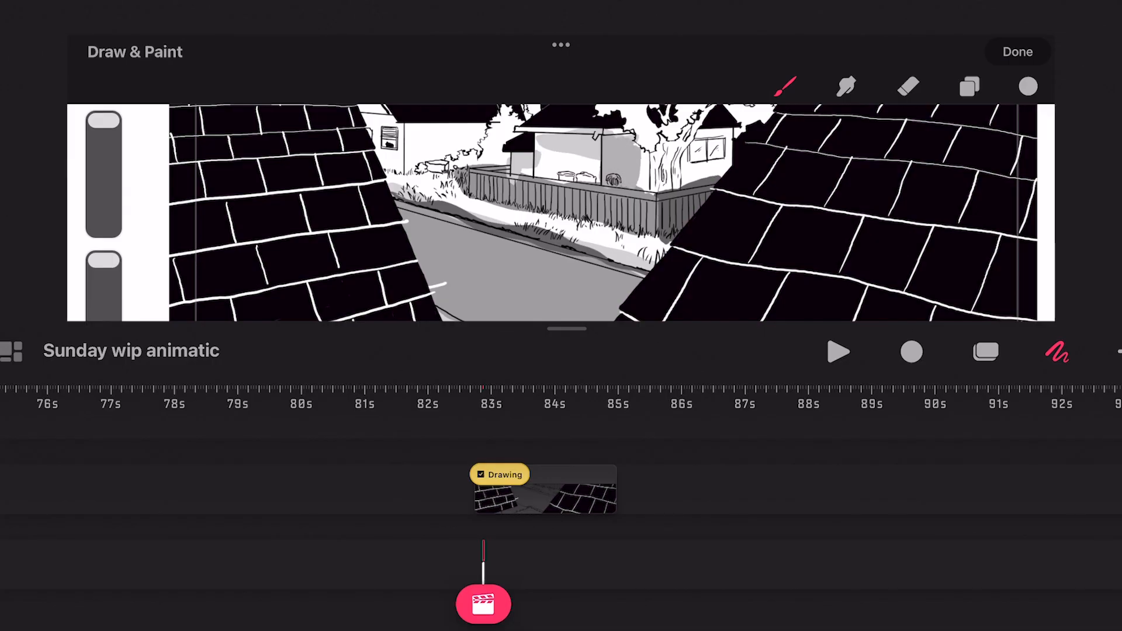
pyautogui.click(1017, 52)
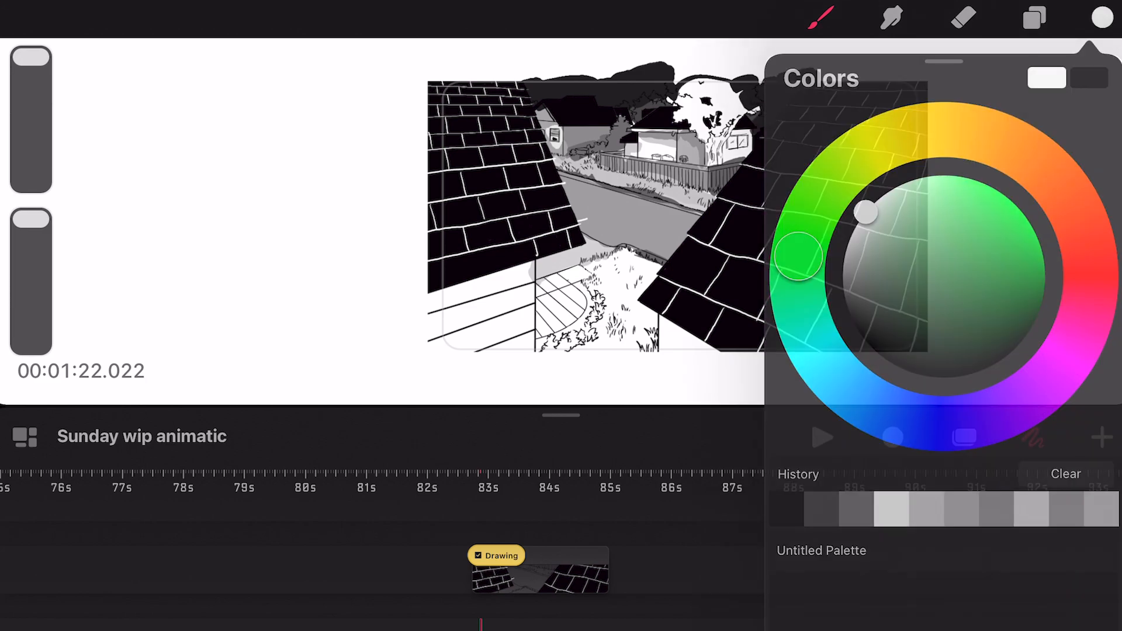
pyautogui.click(1102, 18)
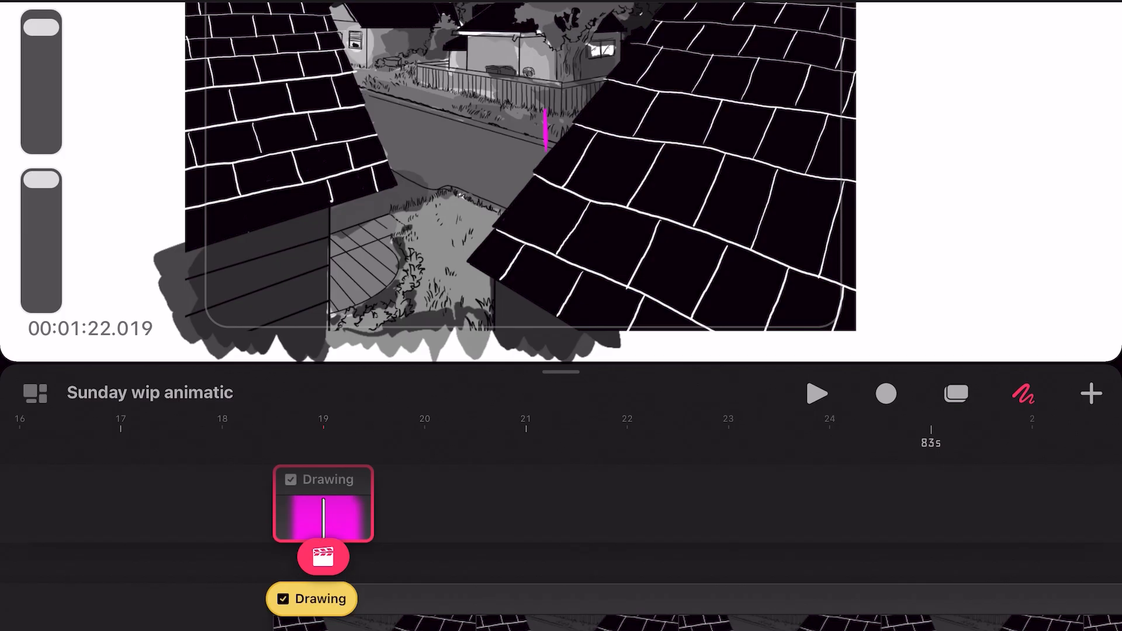
# - Move to the grey fence shot and record purple flipbook motion blobs frame by frame
pyautogui.click(323, 557)
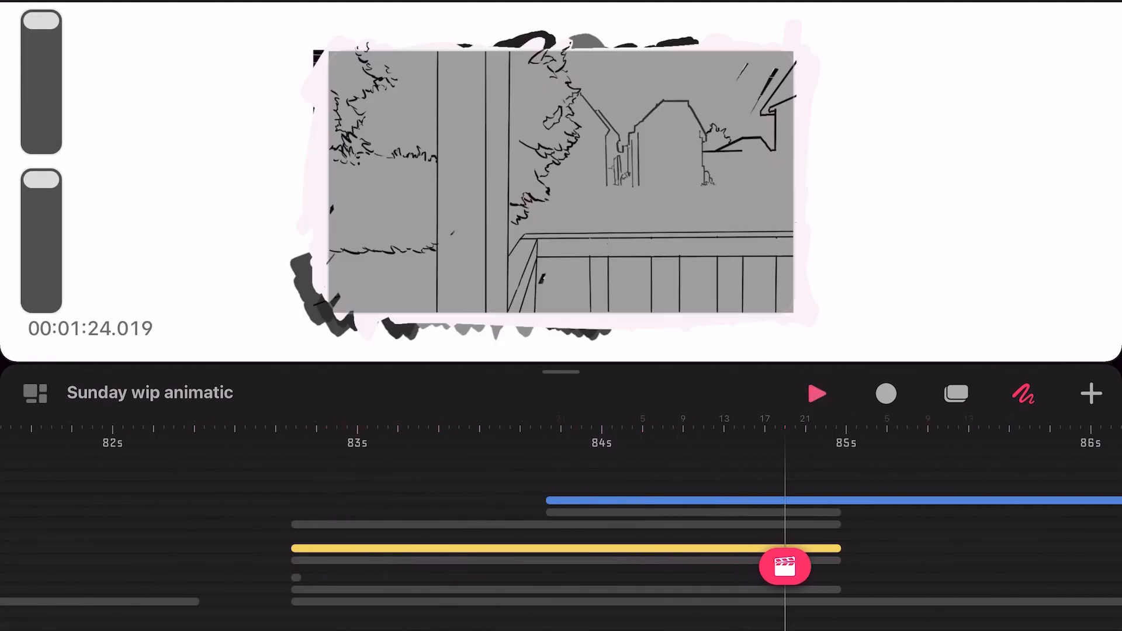
pyautogui.click(785, 566)
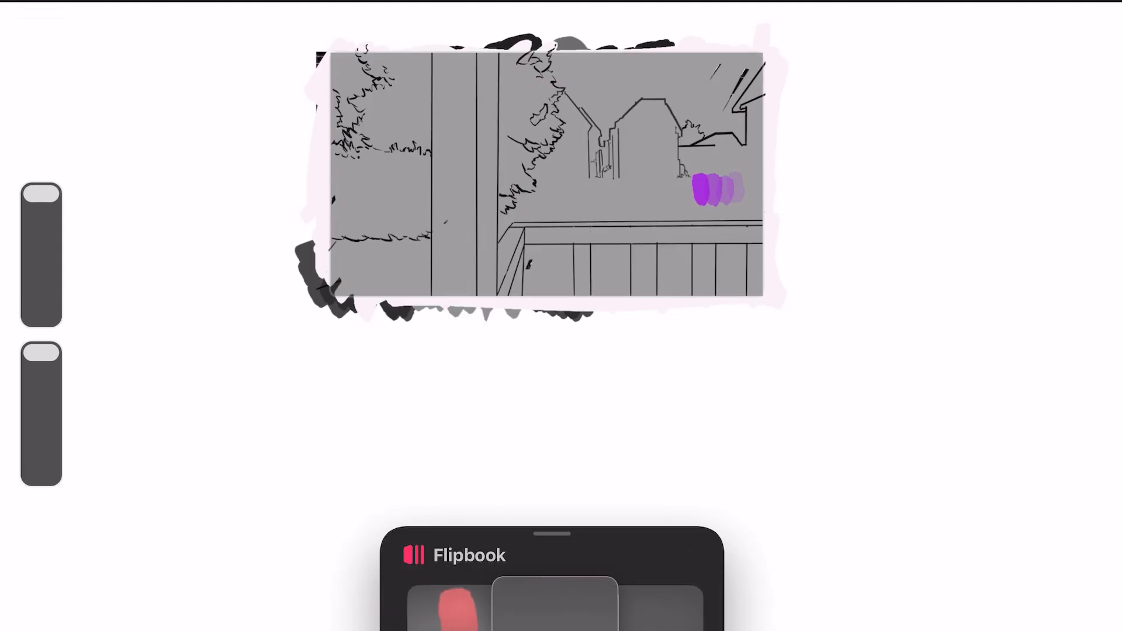